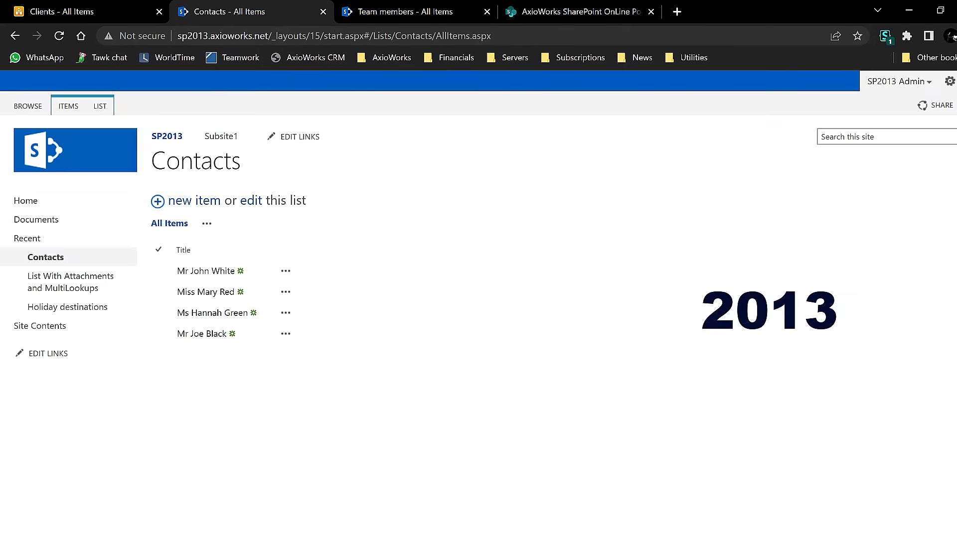
# - Open the Service Monitor to check the four Demo-database replications, including Customers into Portal_Customers
pyautogui.click(576, 11)
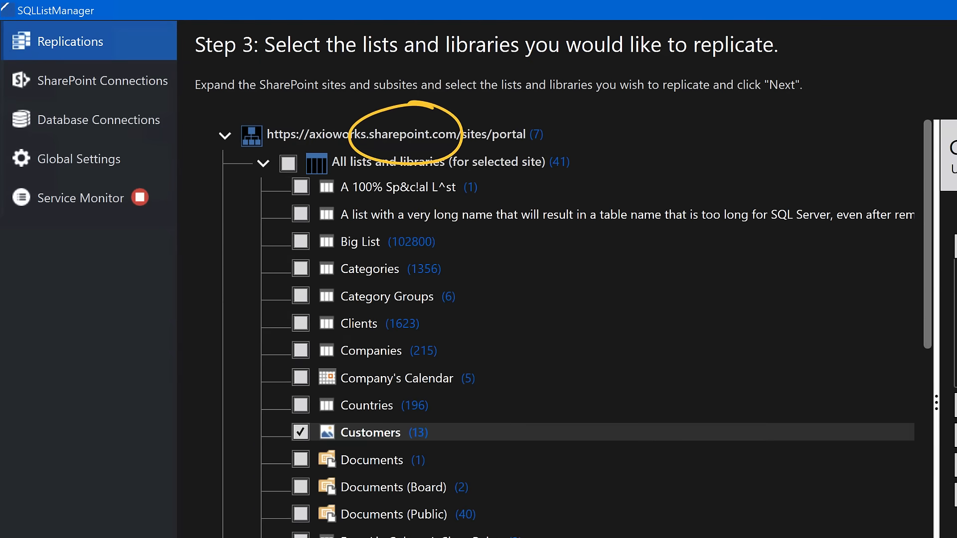
pyautogui.click(81, 197)
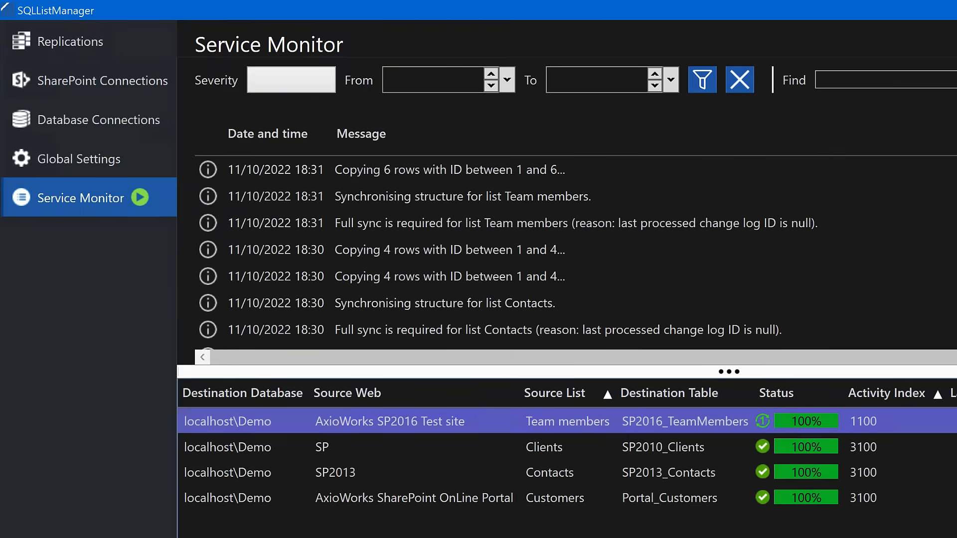